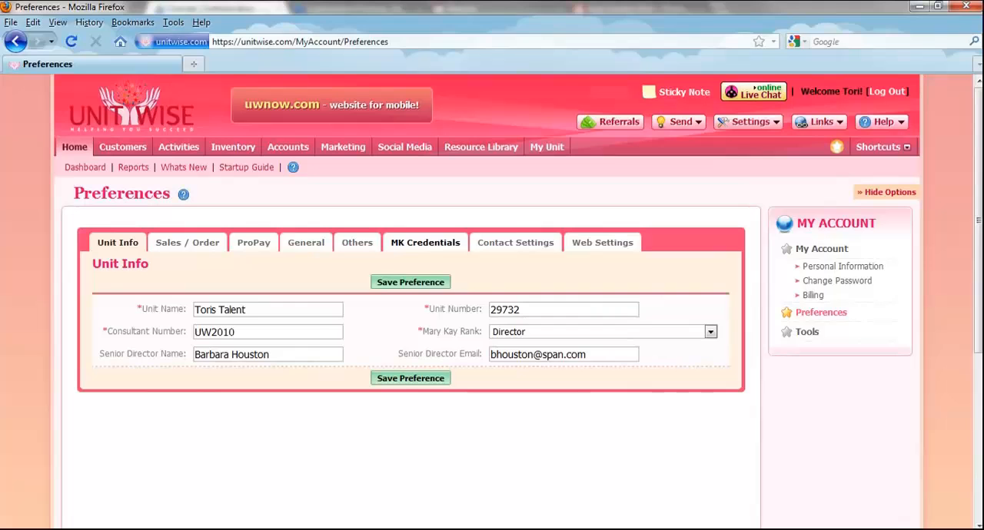
# Step: Show the MK Credentials section with the InTouch user ID and password
pyautogui.click(424, 243)
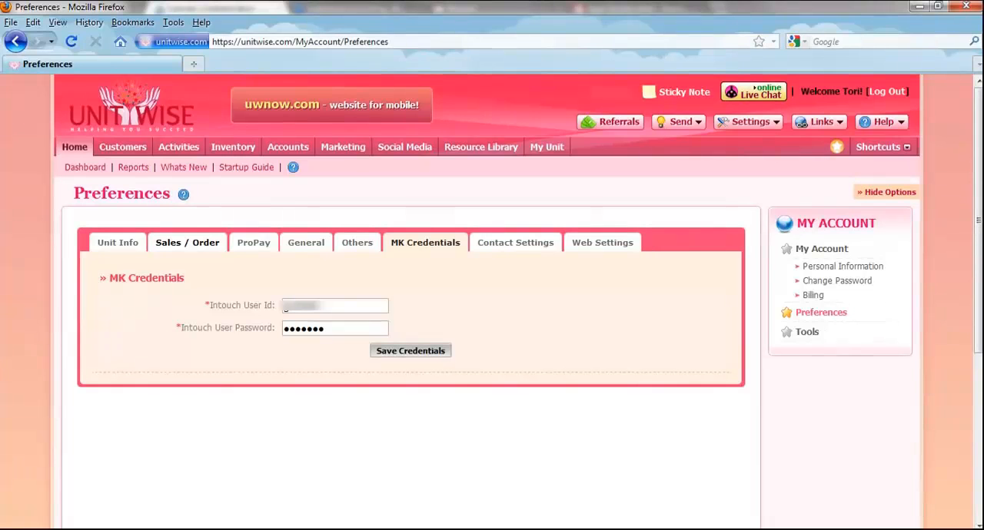
# Step: Save the Sales / Order preferences with 8.75 sales tax and 8.75 shipping and handling
pyautogui.click(187, 242)
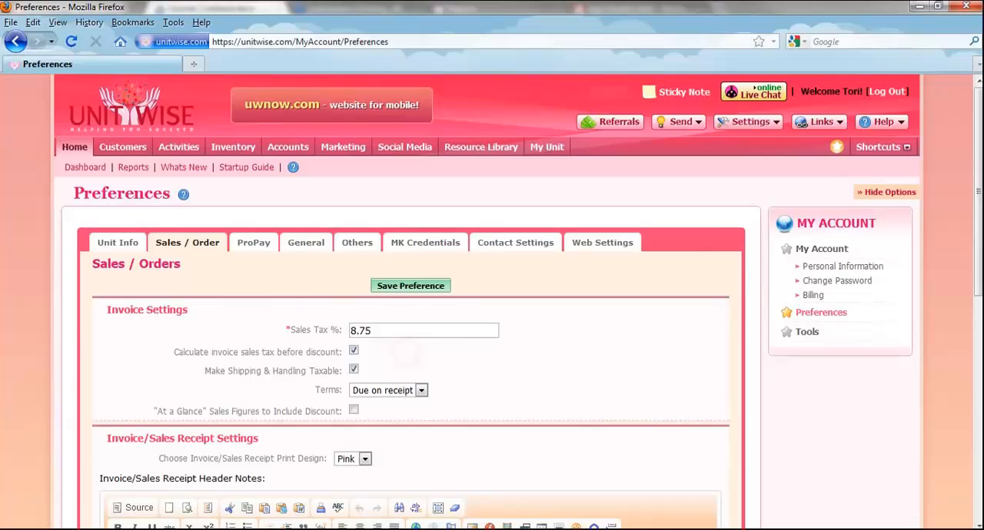
pyautogui.scroll(-3)
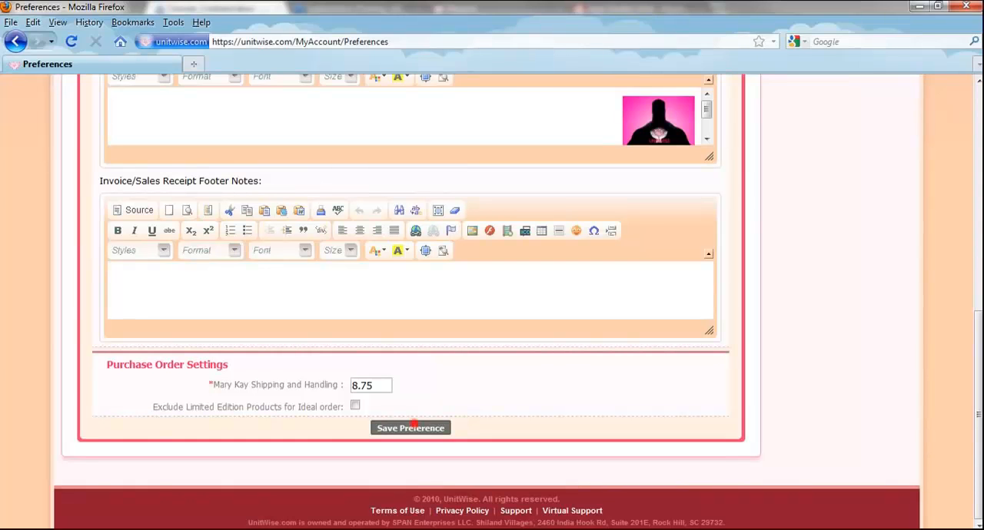
pyautogui.click(409, 428)
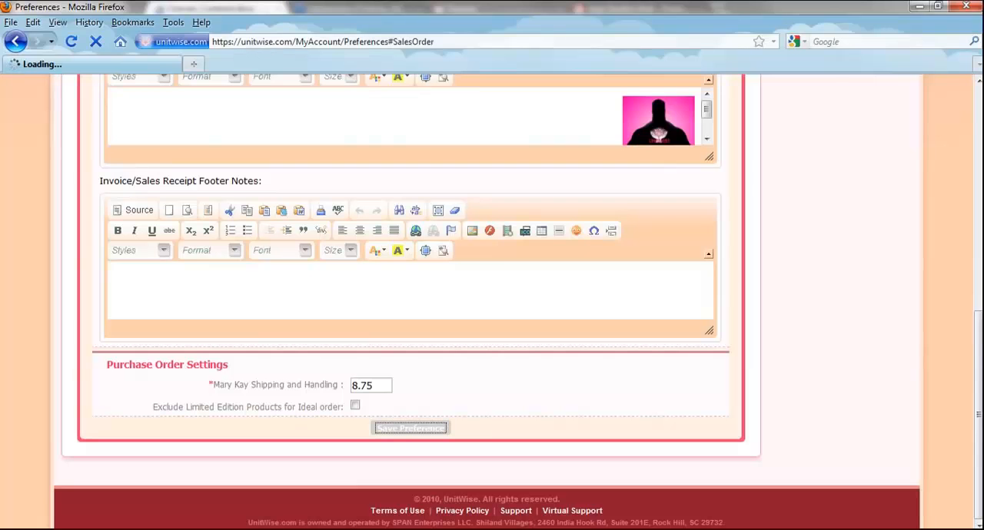
pyautogui.click(409, 427)
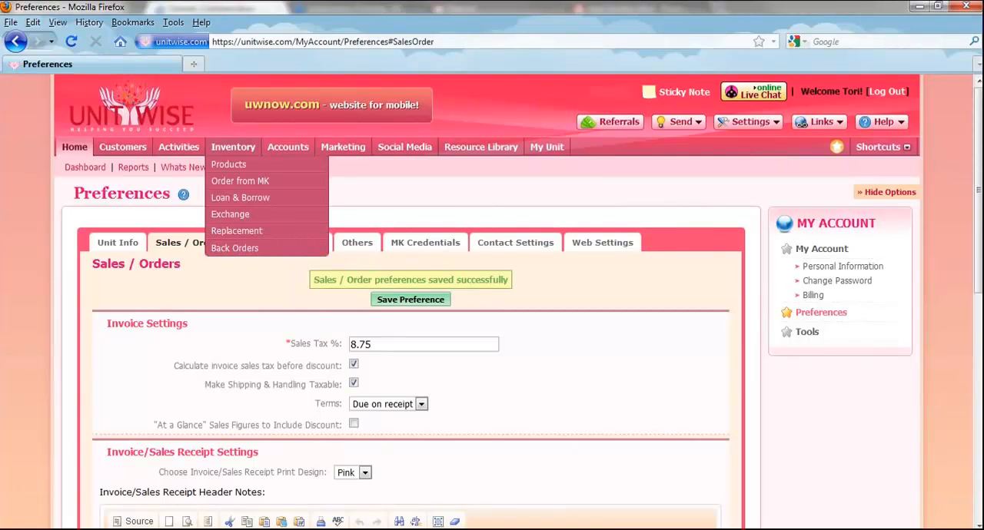
# Step: Start a new purchase order, March Order dated 3/4/2011, from the Order from MK list
pyautogui.click(240, 181)
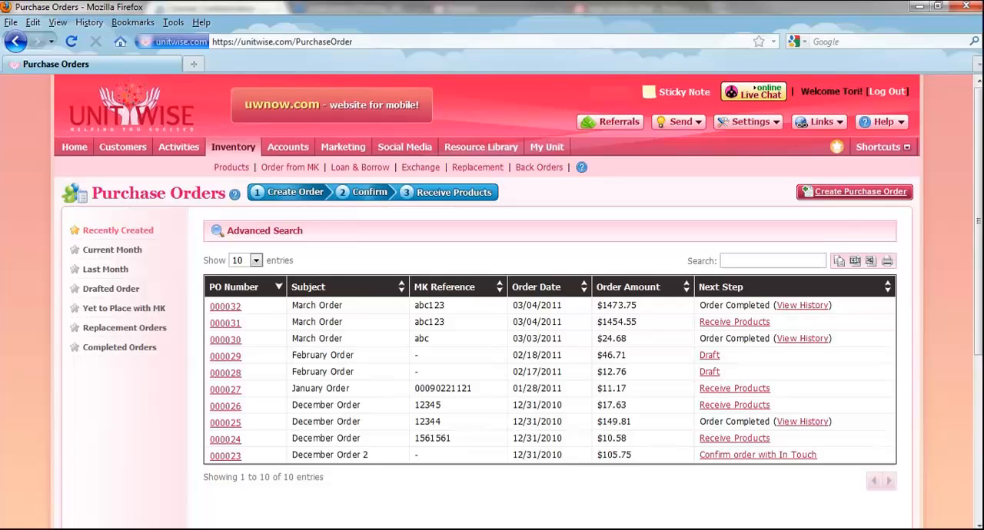
pyautogui.click(853, 192)
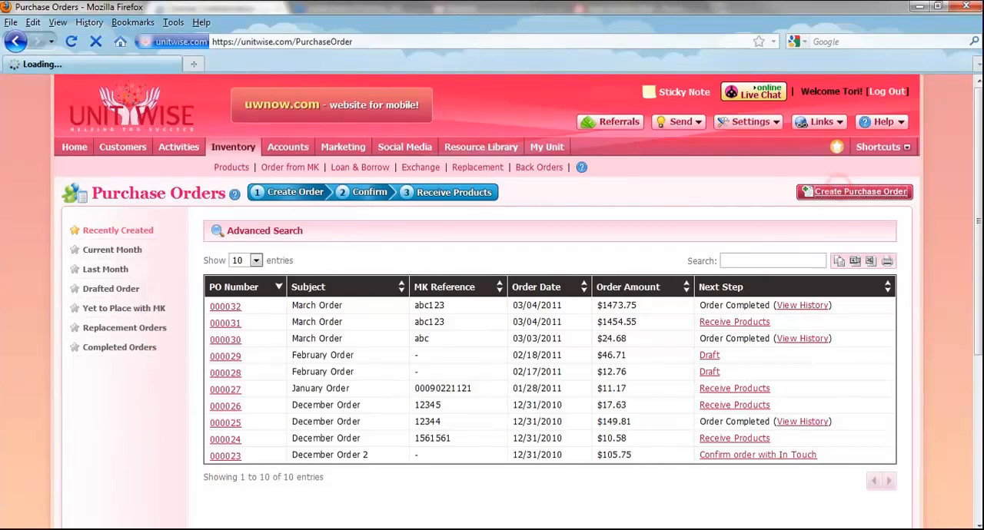
pyautogui.click(861, 193)
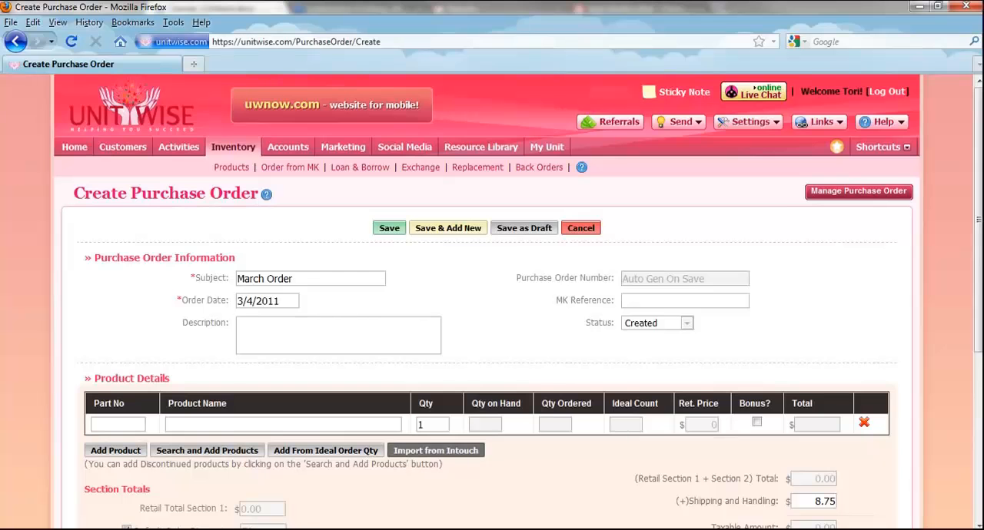
# Step: Bring up My Order History in Mary Kay InTouch to find the recent order
pyautogui.click(435, 451)
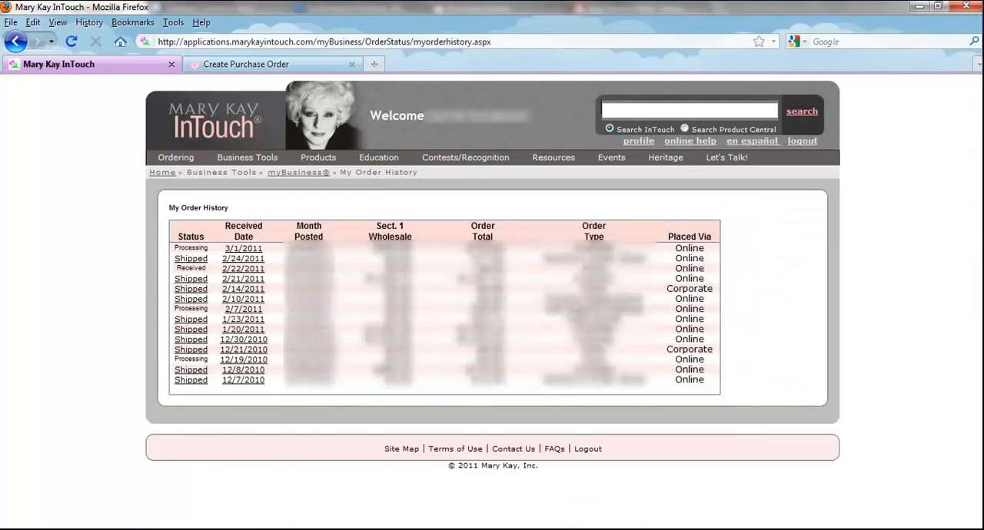
pyautogui.moveTo(190, 309)
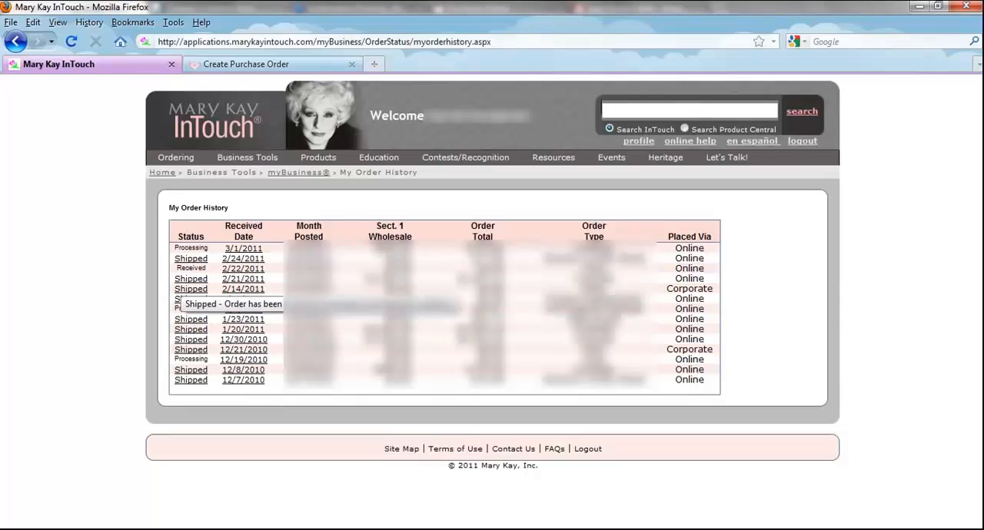
pyautogui.click(249, 65)
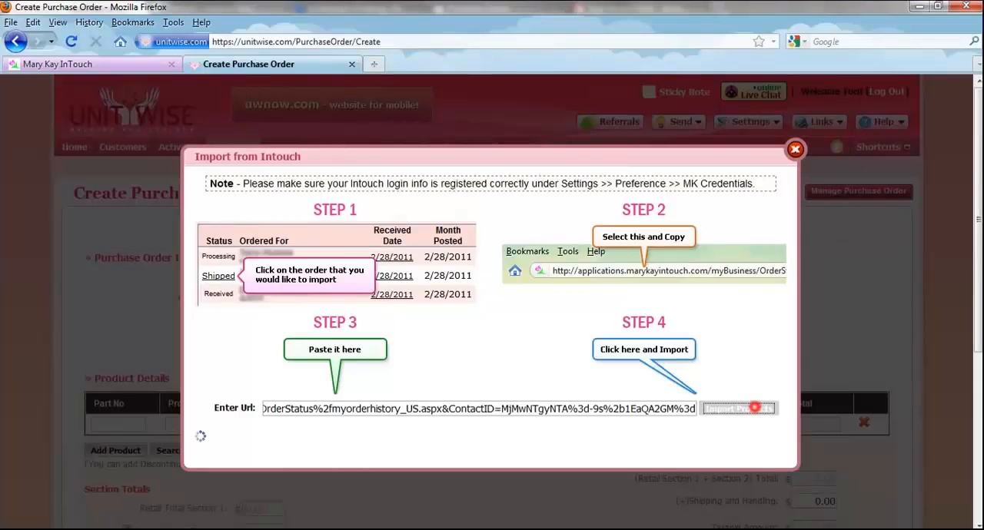
# Step: Import the InTouch order's products into March Order and review the $1472.17 totals
pyautogui.click(643, 349)
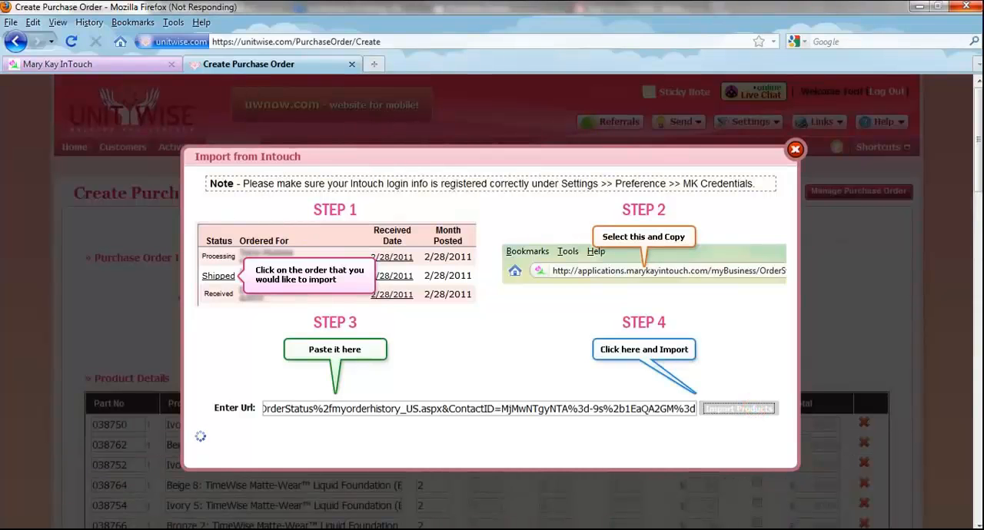
pyautogui.click(794, 149)
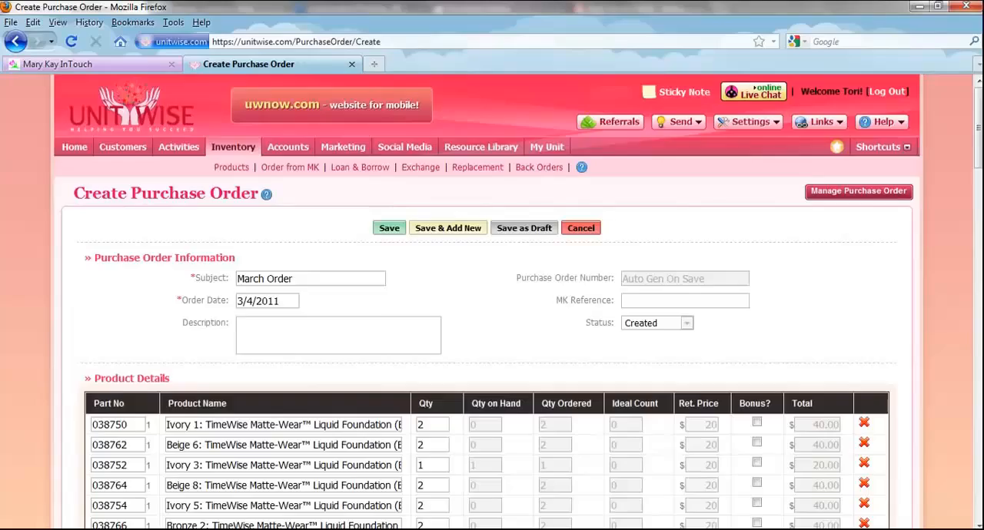
pyautogui.scroll(-3)
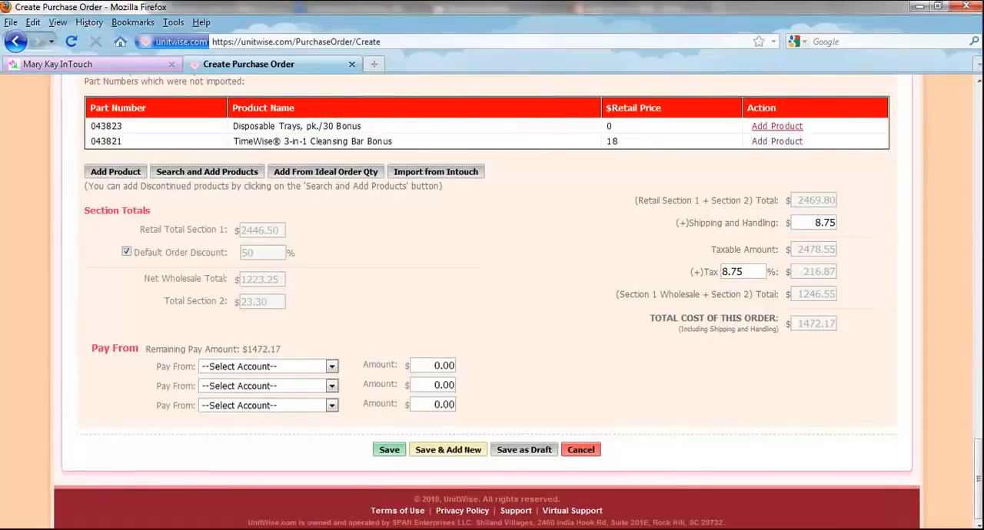
# Step: Add the non-imported Disposable Trays, pk./30 Bonus item as a product on the order
pyautogui.click(777, 126)
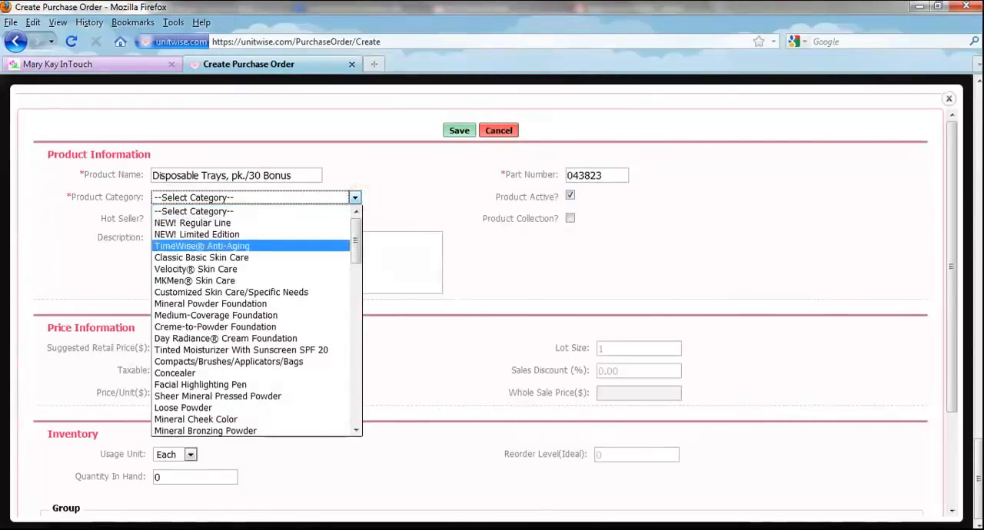
pyautogui.scroll(-3)
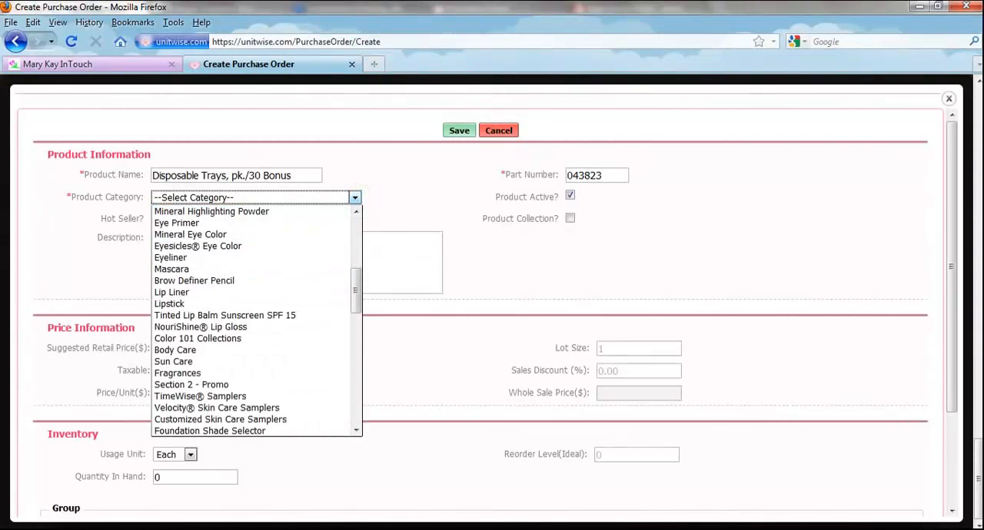
pyautogui.click(191, 384)
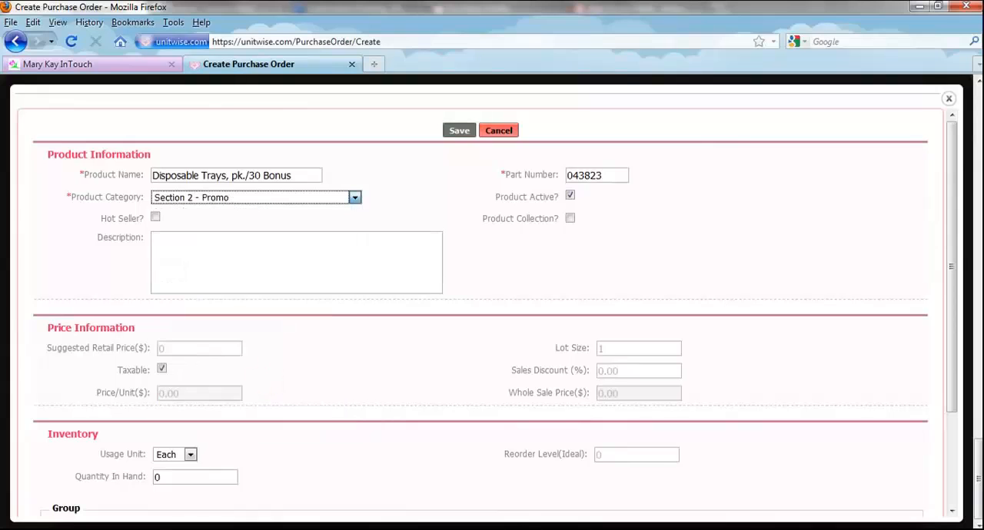
pyautogui.click(458, 129)
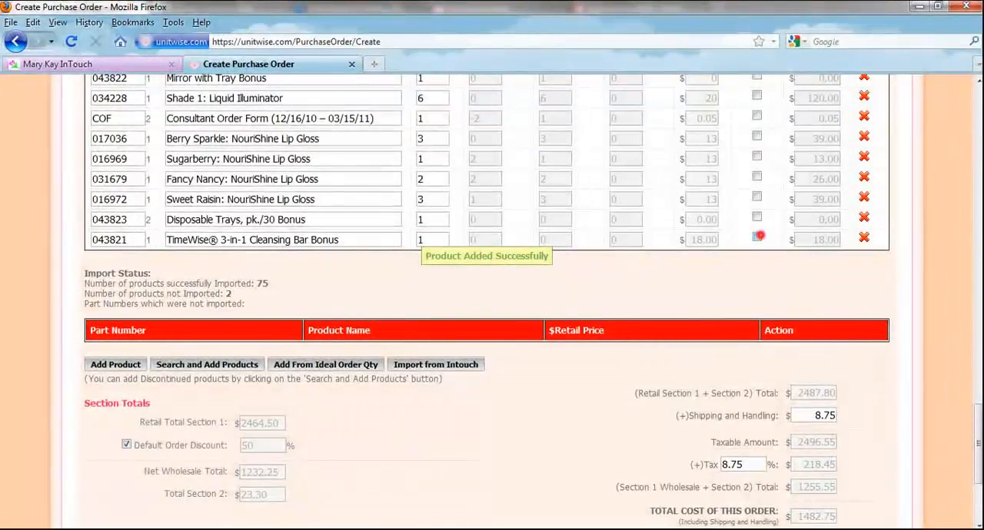
pyautogui.scroll(-3)
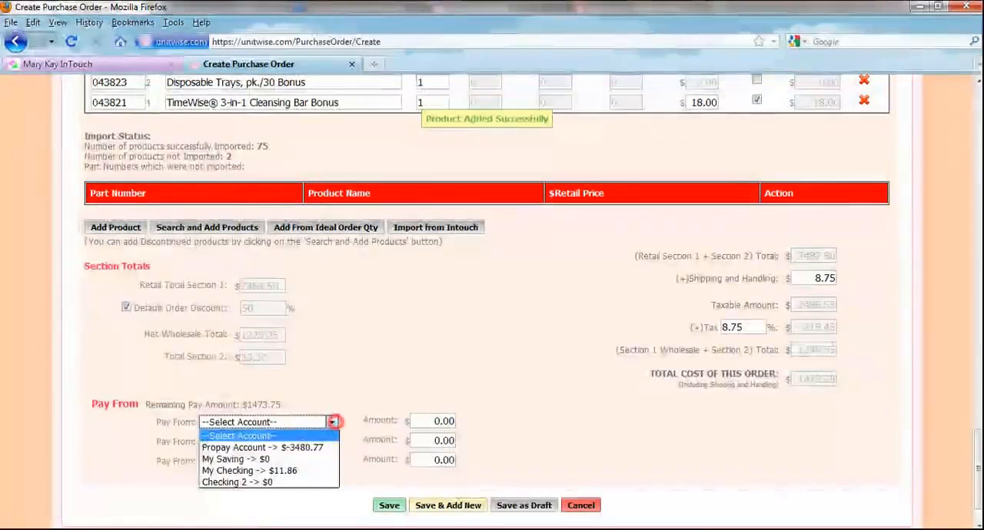
# Step: Pay the order from the Propay Account with an amount of 147
pyautogui.click(261, 447)
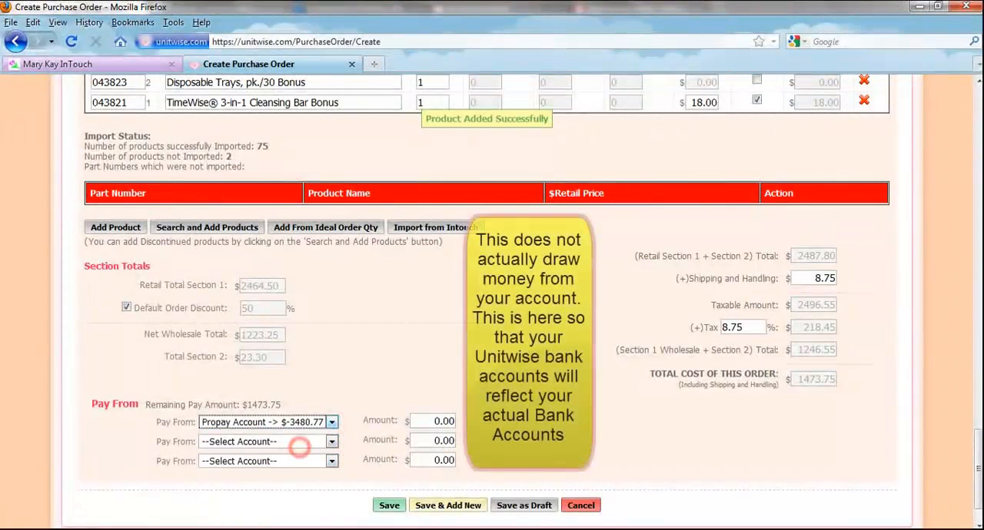
pyautogui.click(443, 421)
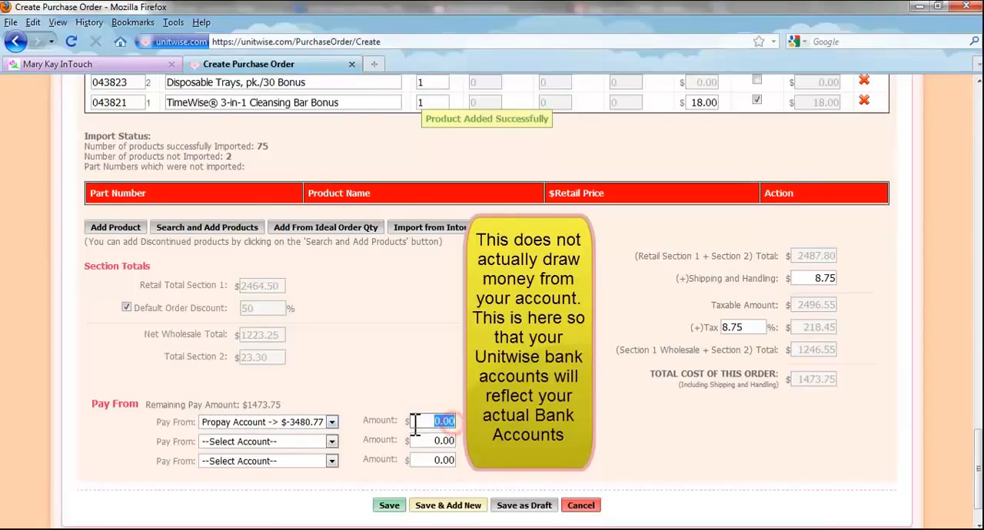
pyautogui.write('147')
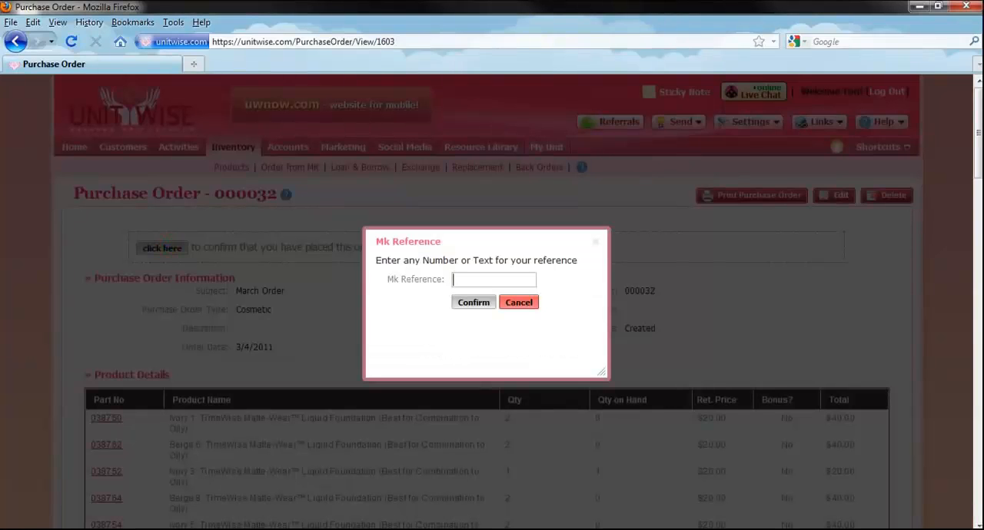
# Step: Confirm the order as placed with MK reference abc123 and go to receiving
pyautogui.write('abc')
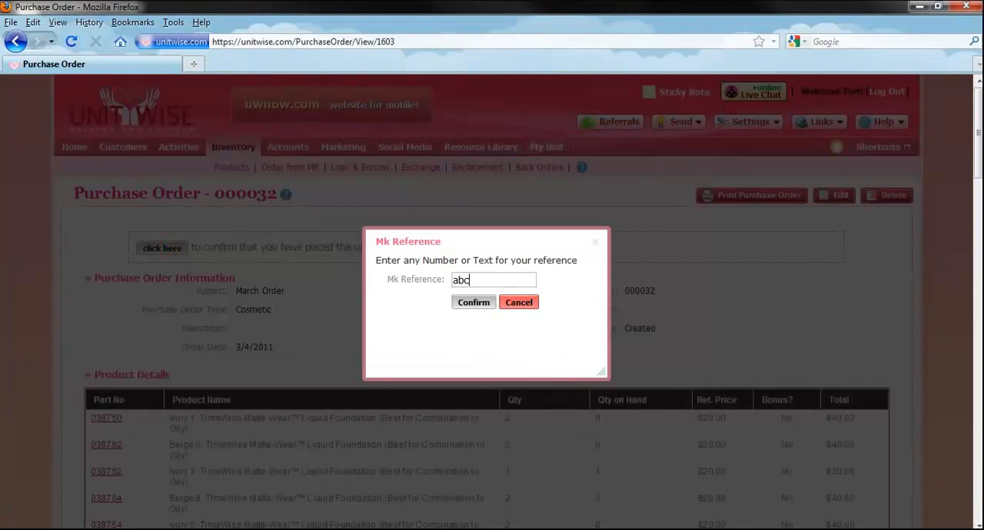
pyautogui.write('123')
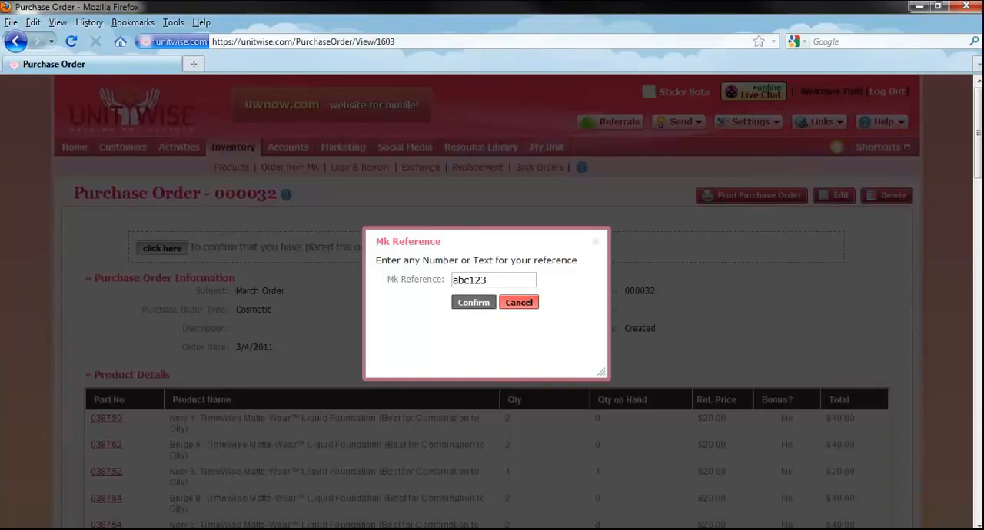
pyautogui.click(474, 303)
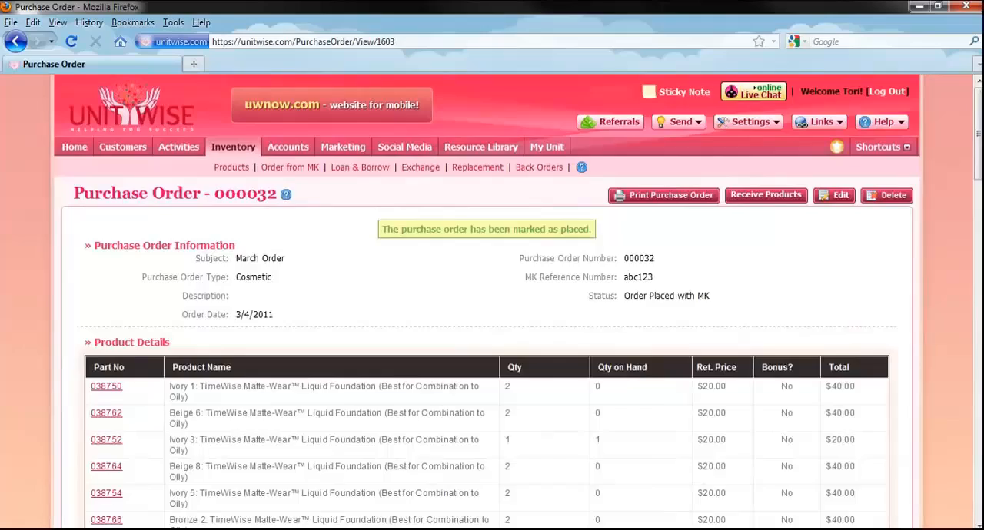
pyautogui.click(765, 194)
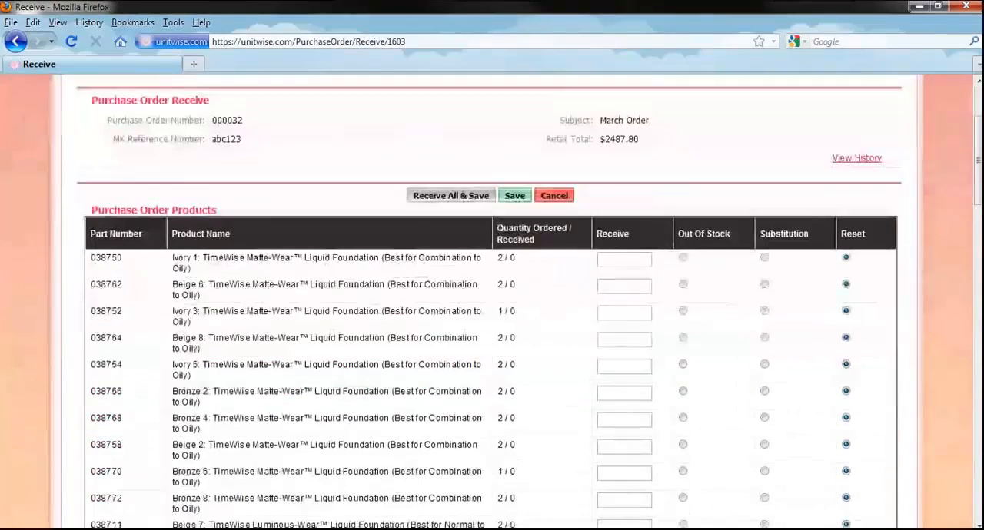
# Step: Receive all ordered quantities for order 000032 and return to the purchase orders list
pyautogui.scroll(-3)
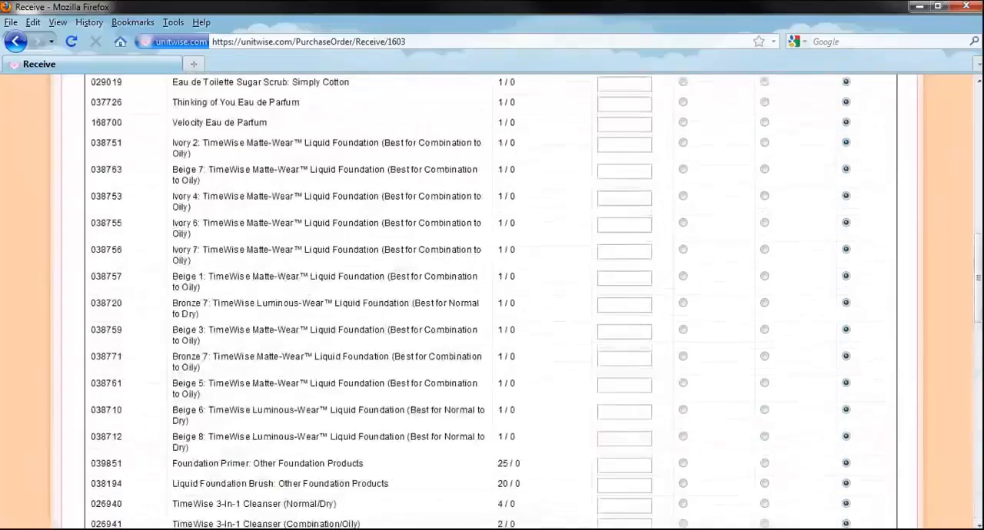
pyautogui.scroll(3)
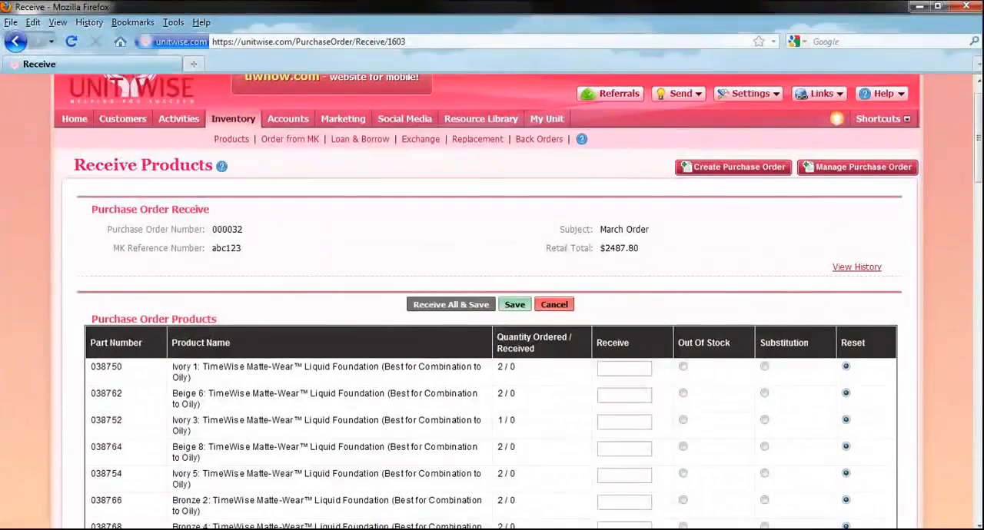
pyautogui.click(450, 304)
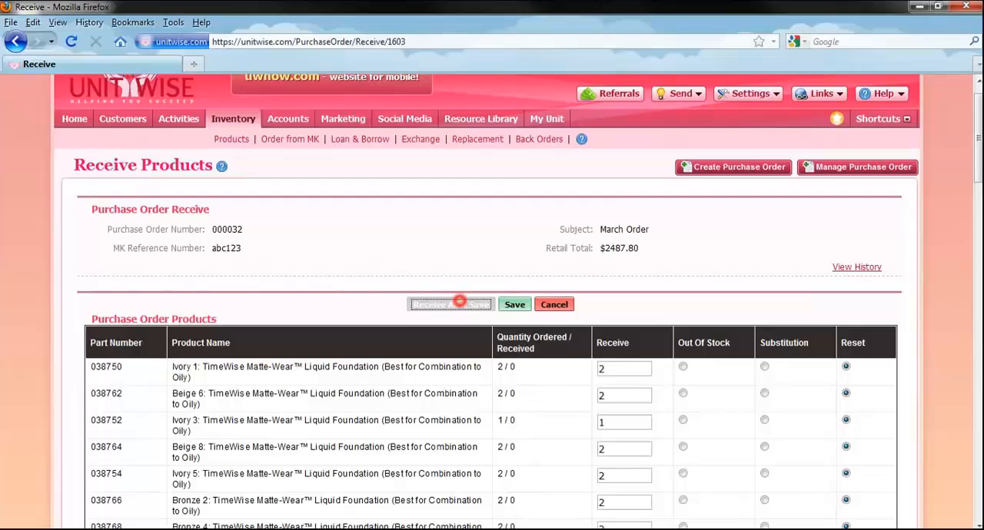
pyautogui.click(514, 304)
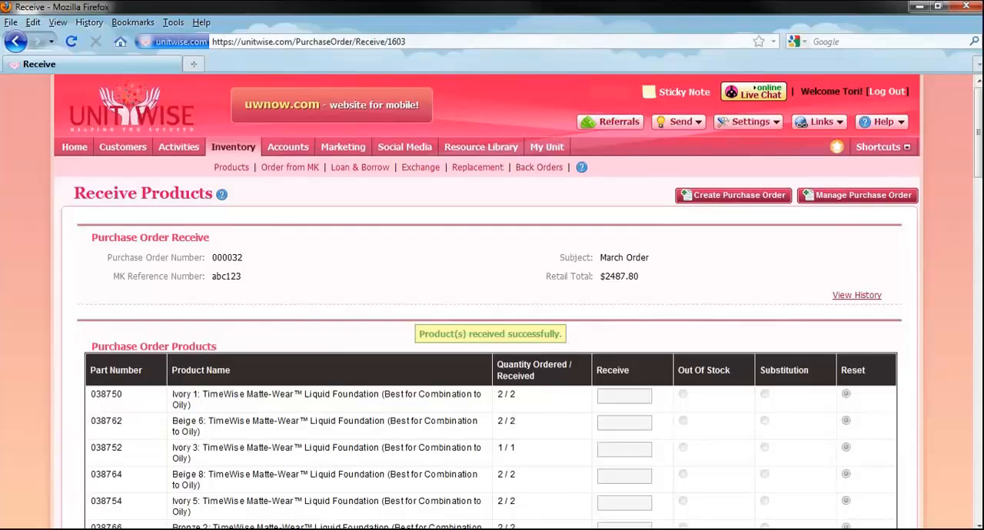
pyautogui.click(862, 194)
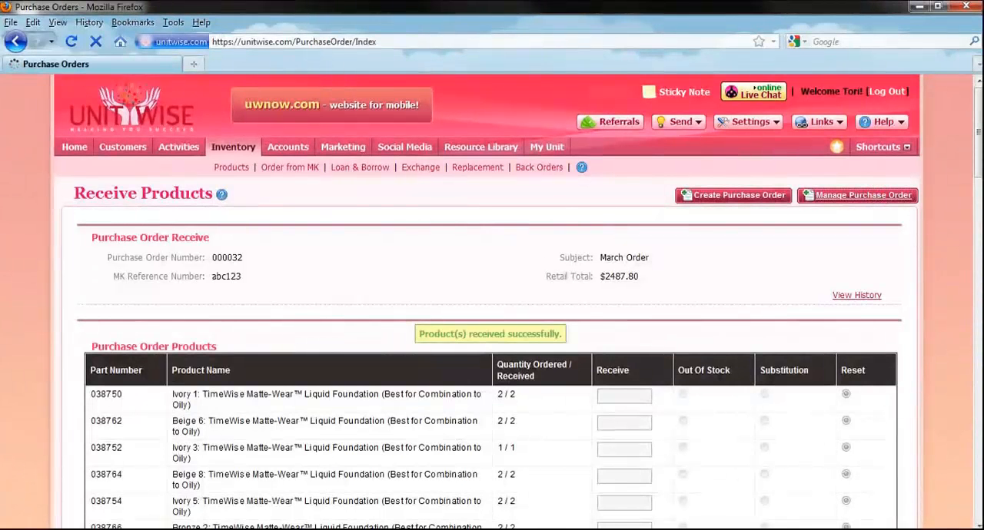
pyautogui.click(858, 194)
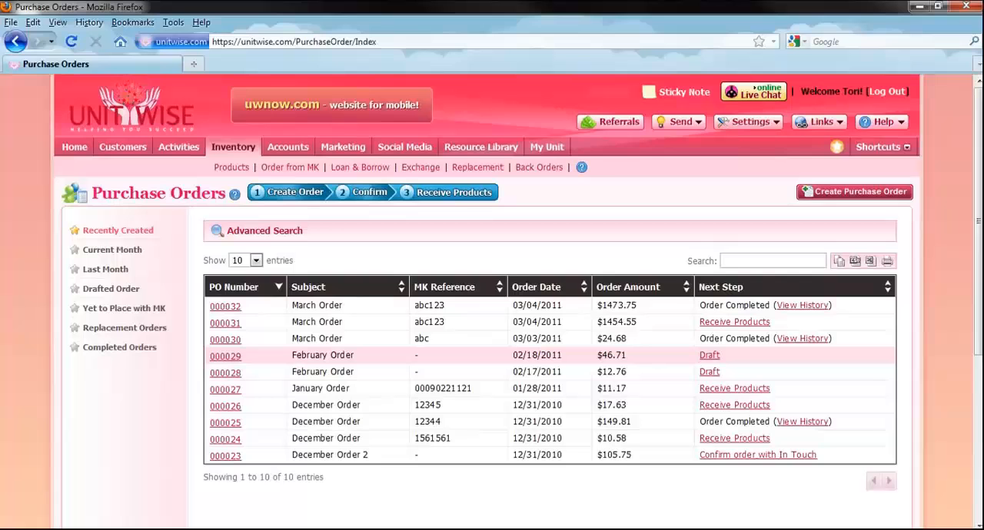